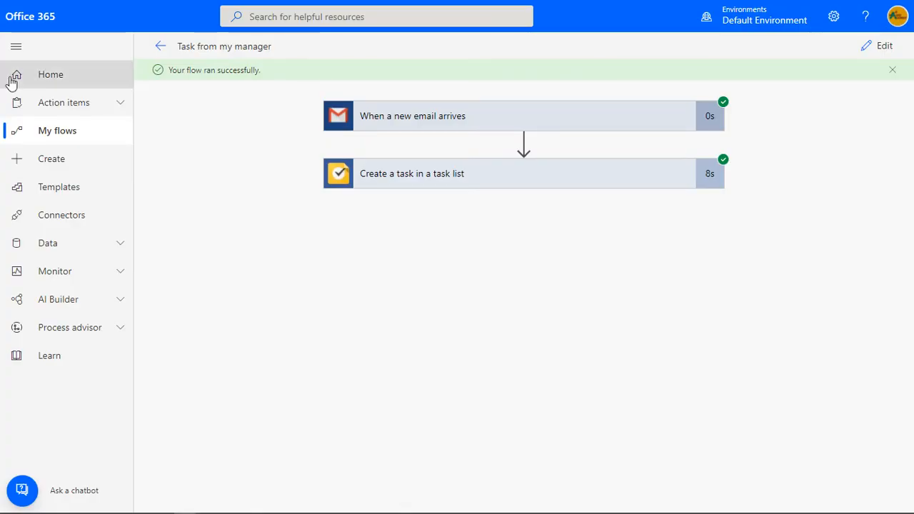
mouse_move(57, 132)
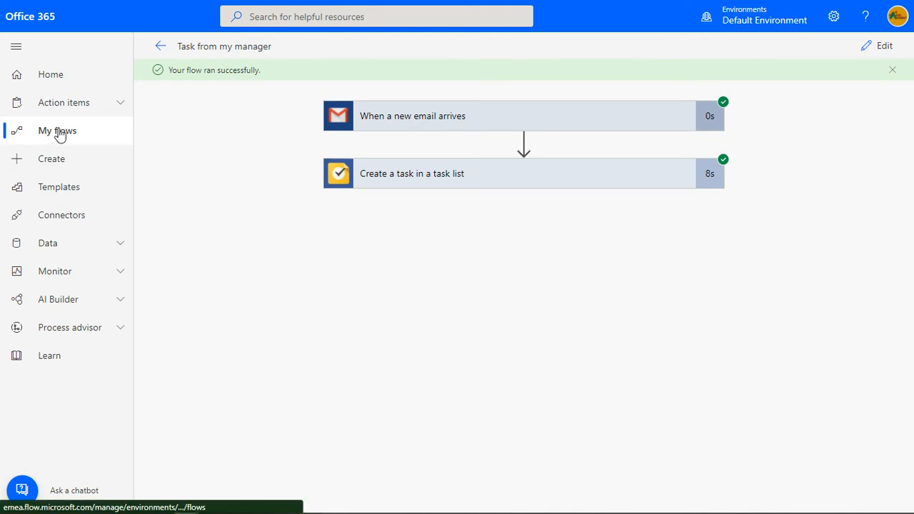
- Return from the run details to the My flows cloud flows list
left_click(58, 132)
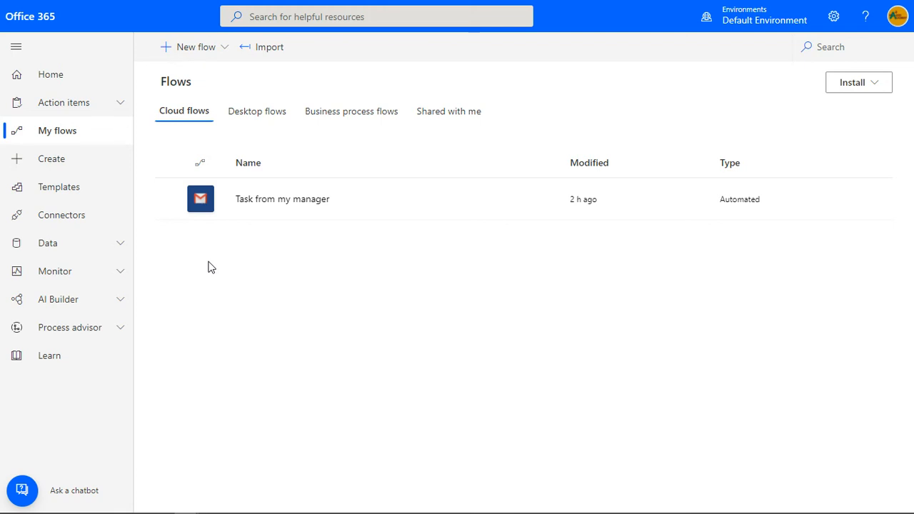
mouse_move(400, 208)
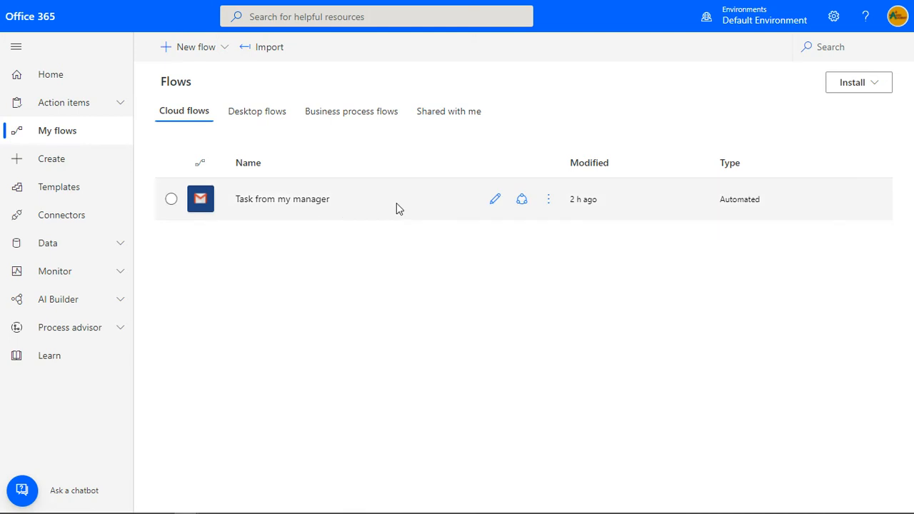
mouse_move(522, 198)
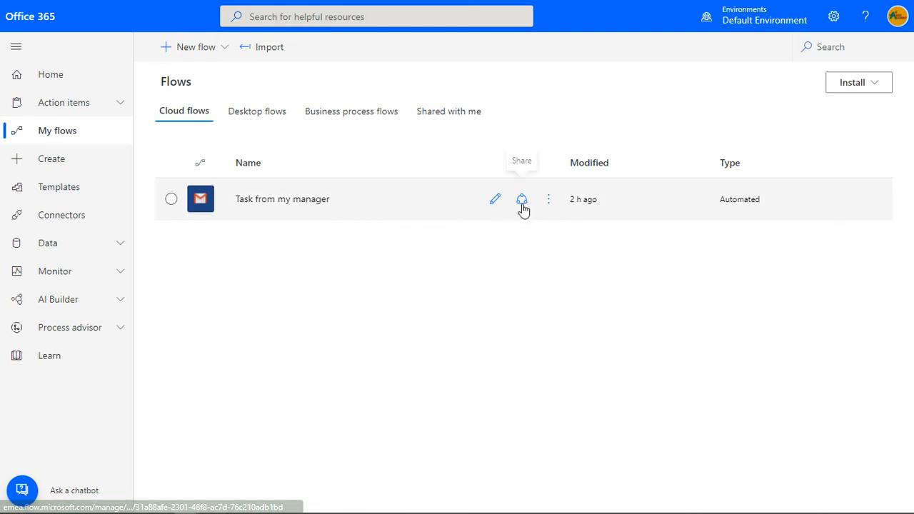
mouse_move(549, 200)
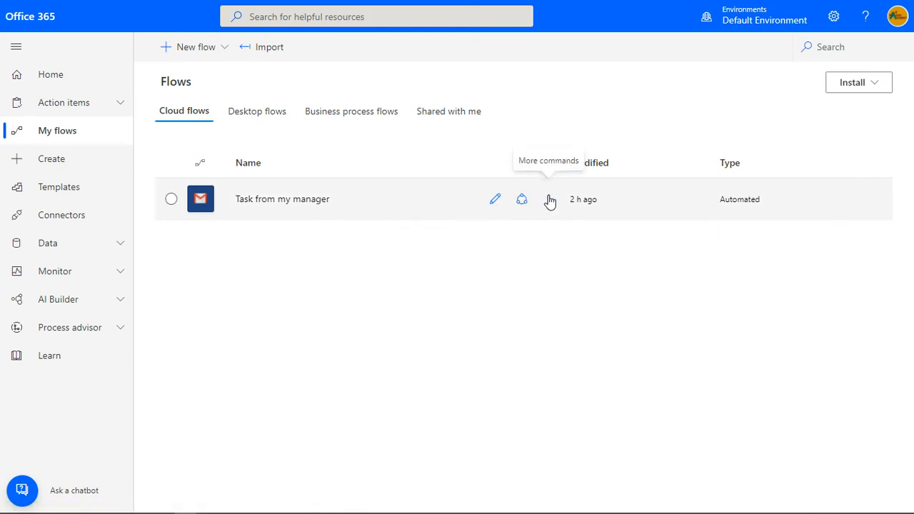
- Show the More commands menu for the 'Task from my manager' flow
left_click(550, 200)
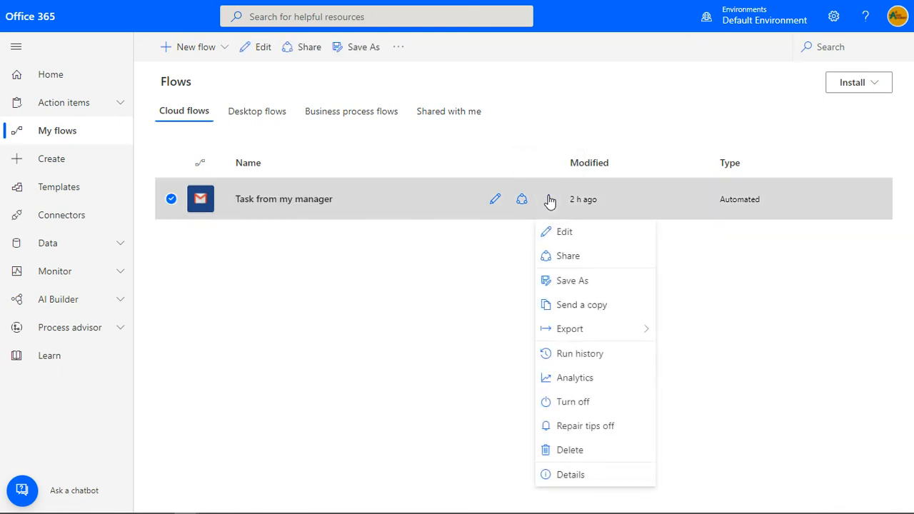
mouse_move(572, 402)
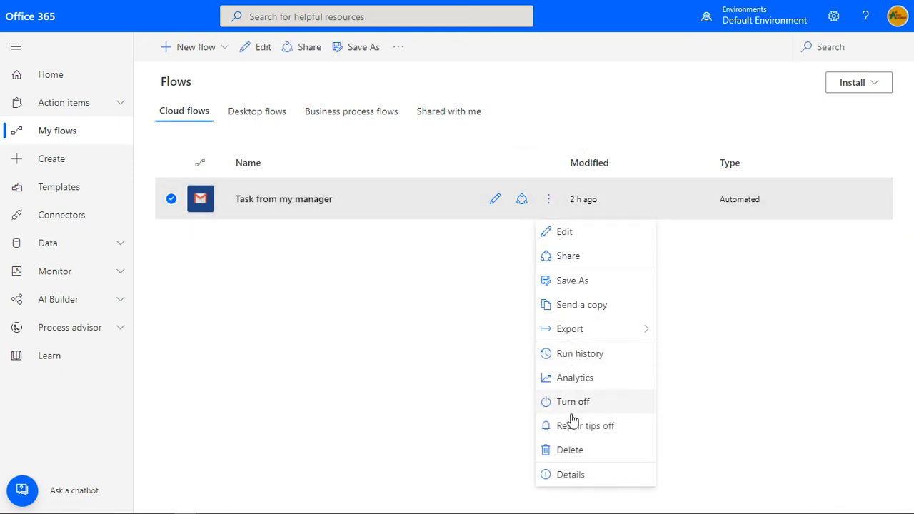
mouse_move(597, 256)
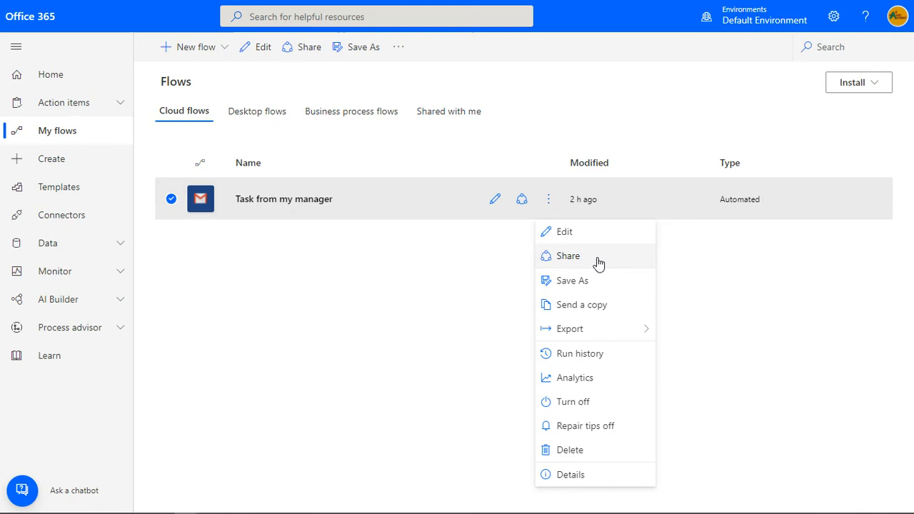
mouse_move(579, 280)
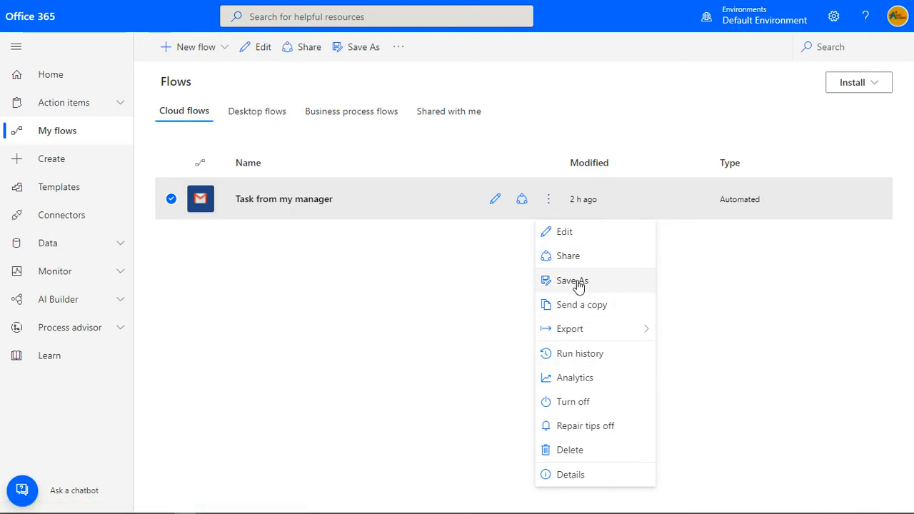
- Save a copy of the manager flow named 'Task from my Sales'
left_click(571, 280)
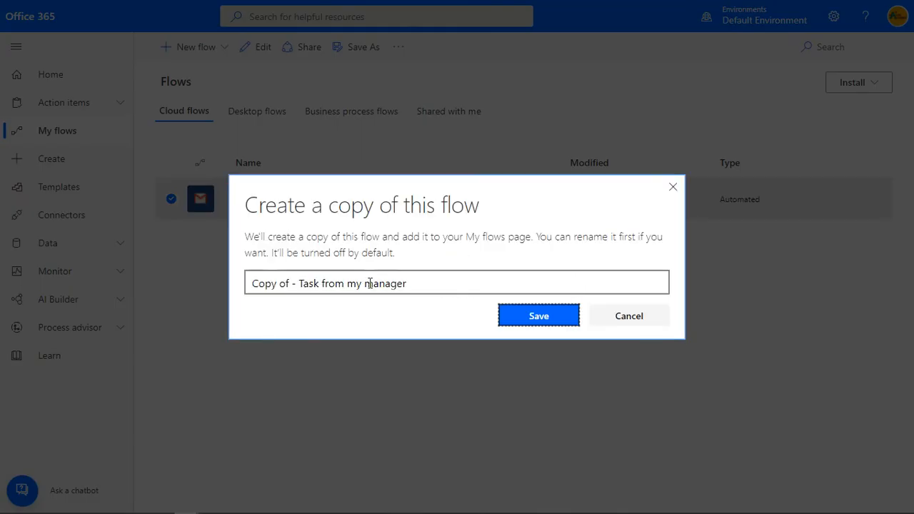
key("backspace")
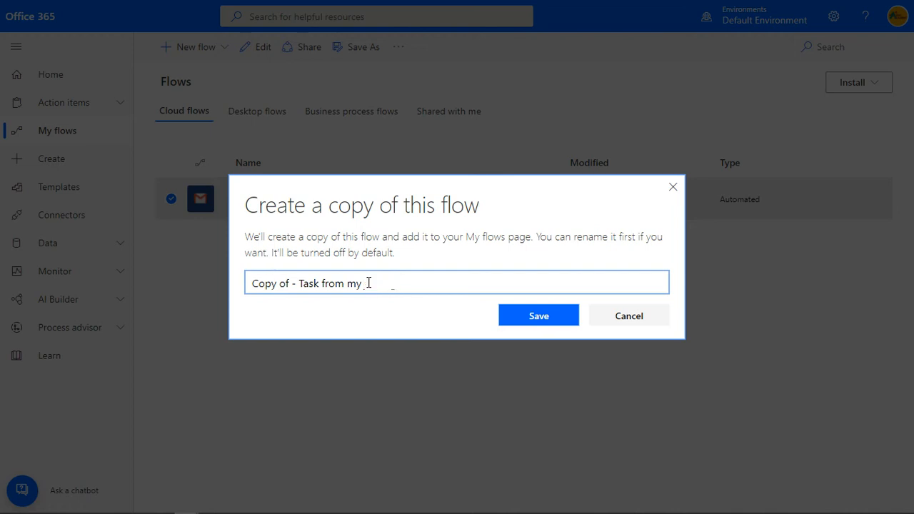
type("Sales")
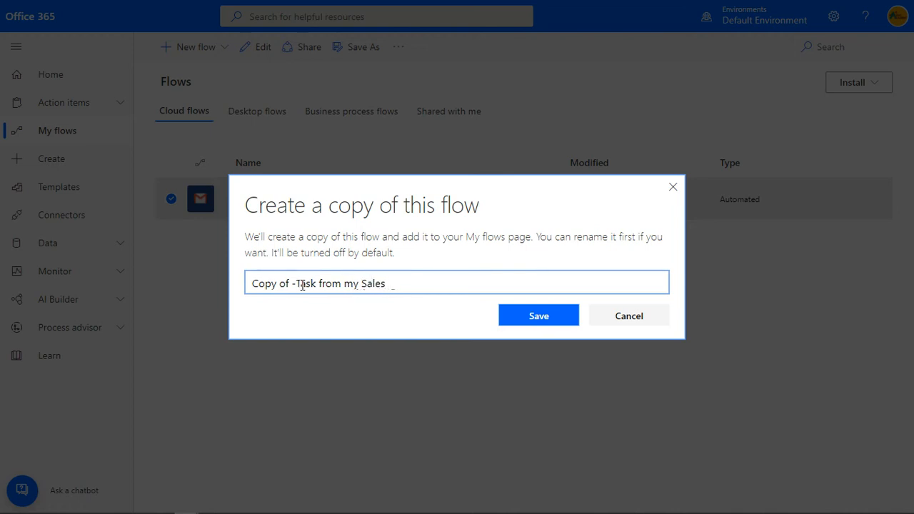
type("Task from my Sales")
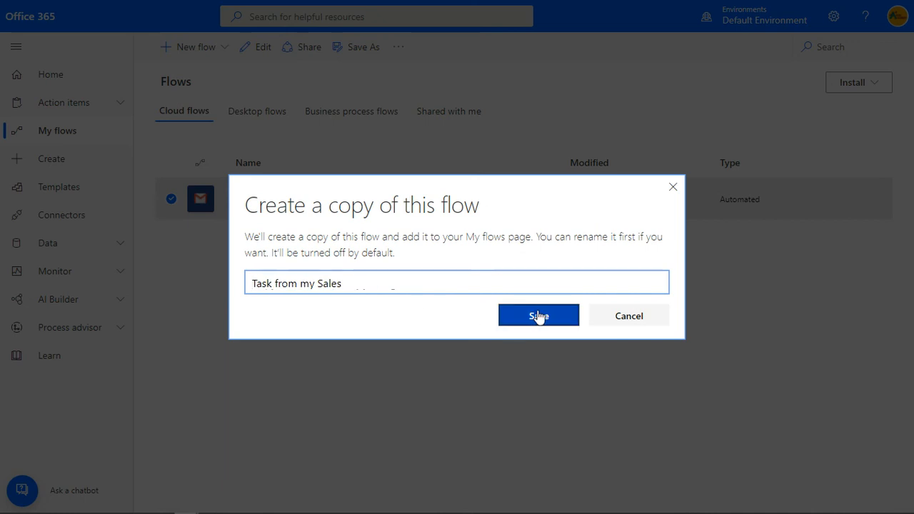
left_click(538, 316)
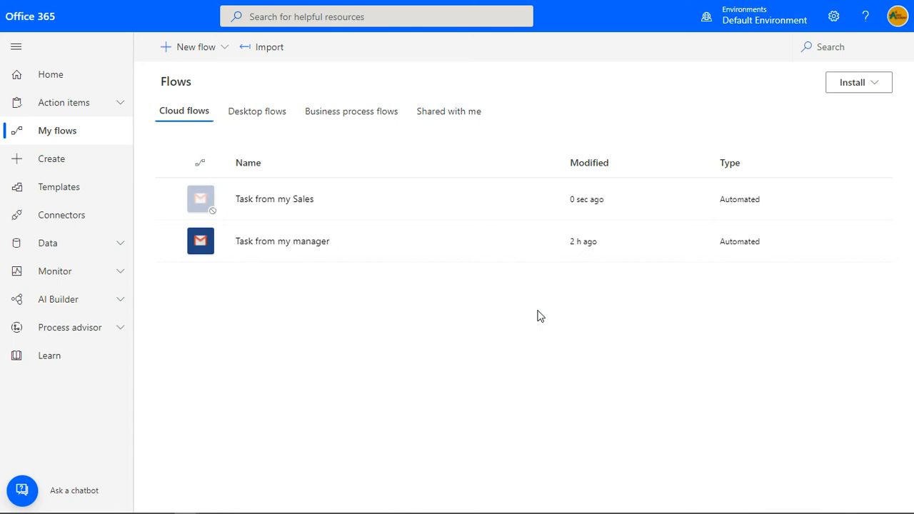
mouse_move(377, 199)
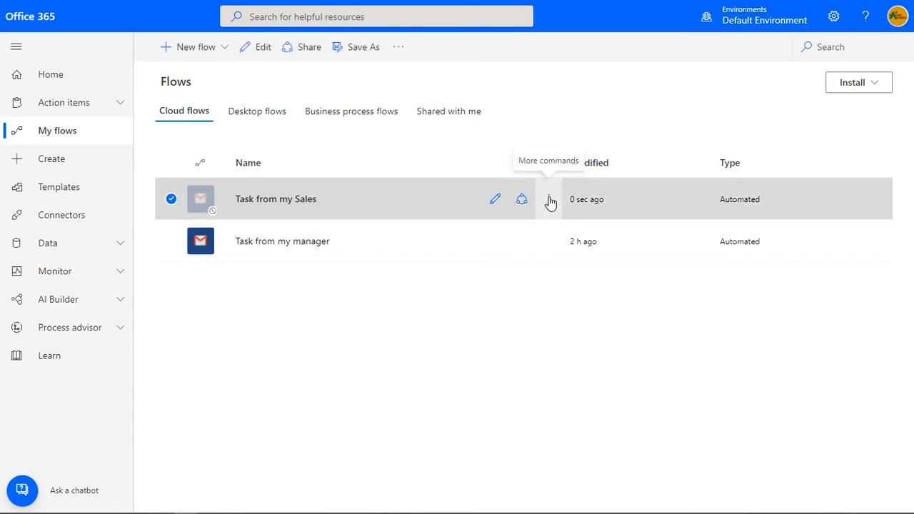
- Turn on the copied 'Task from my Sales' flow from its commands menu
left_click(549, 200)
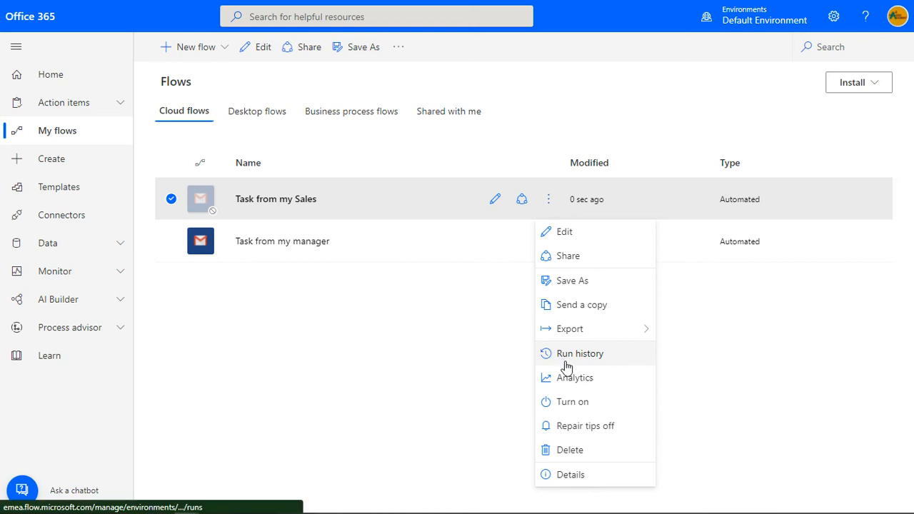
mouse_move(593, 402)
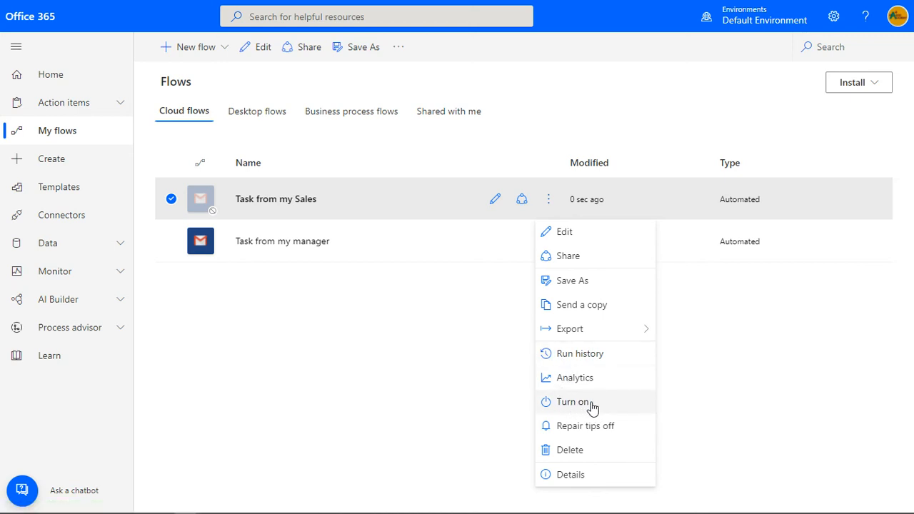
left_click(572, 402)
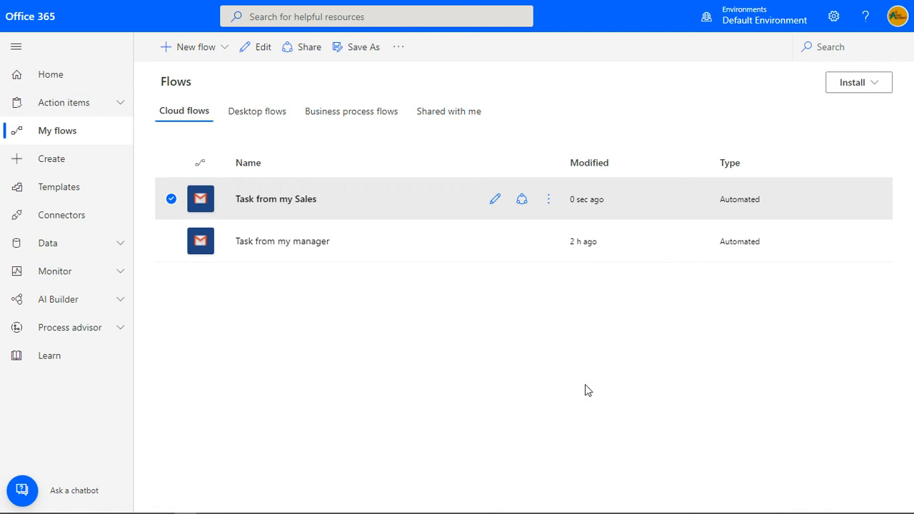
mouse_move(548, 241)
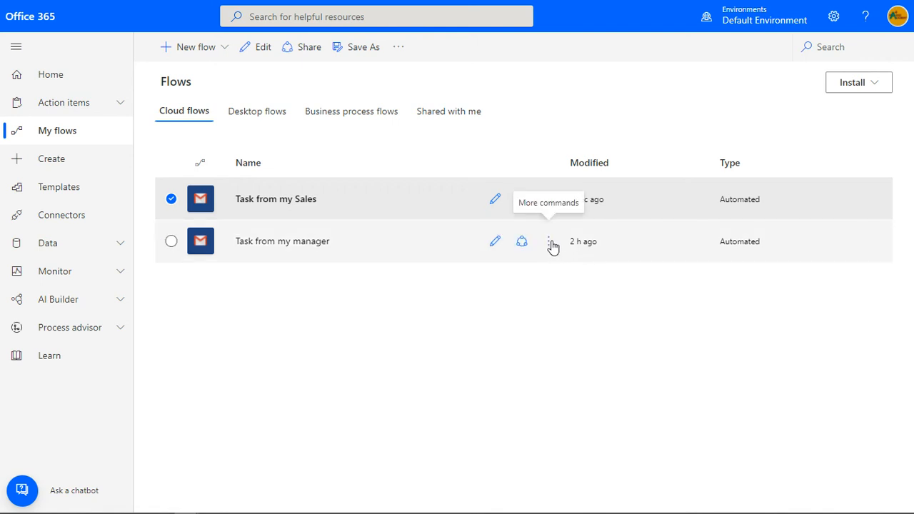
left_click(548, 240)
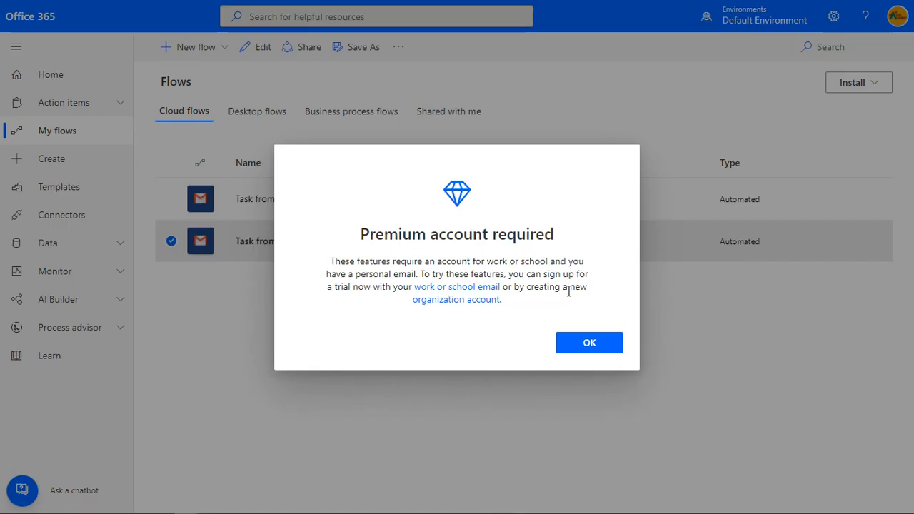
mouse_move(580, 335)
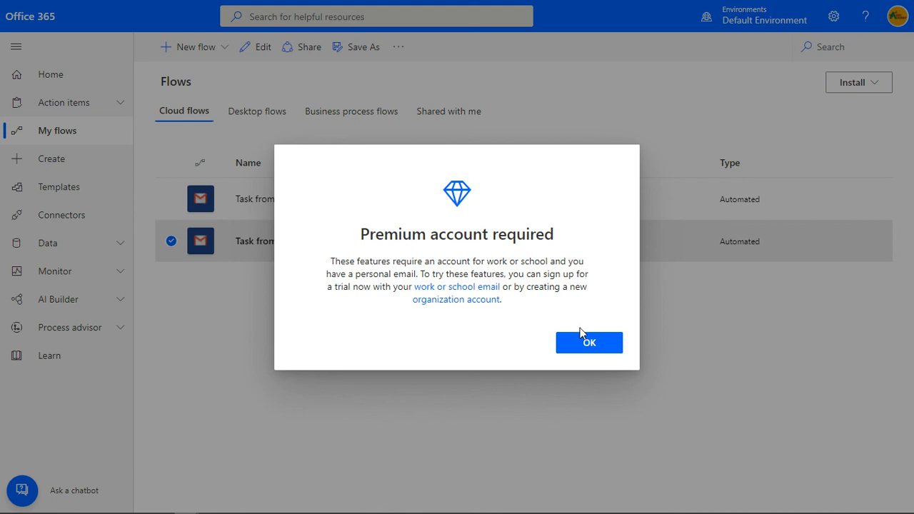
left_click(588, 343)
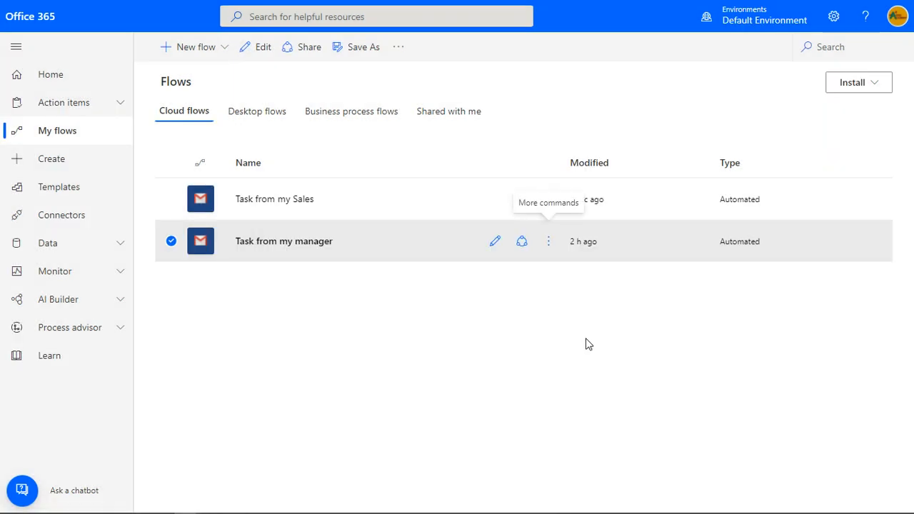